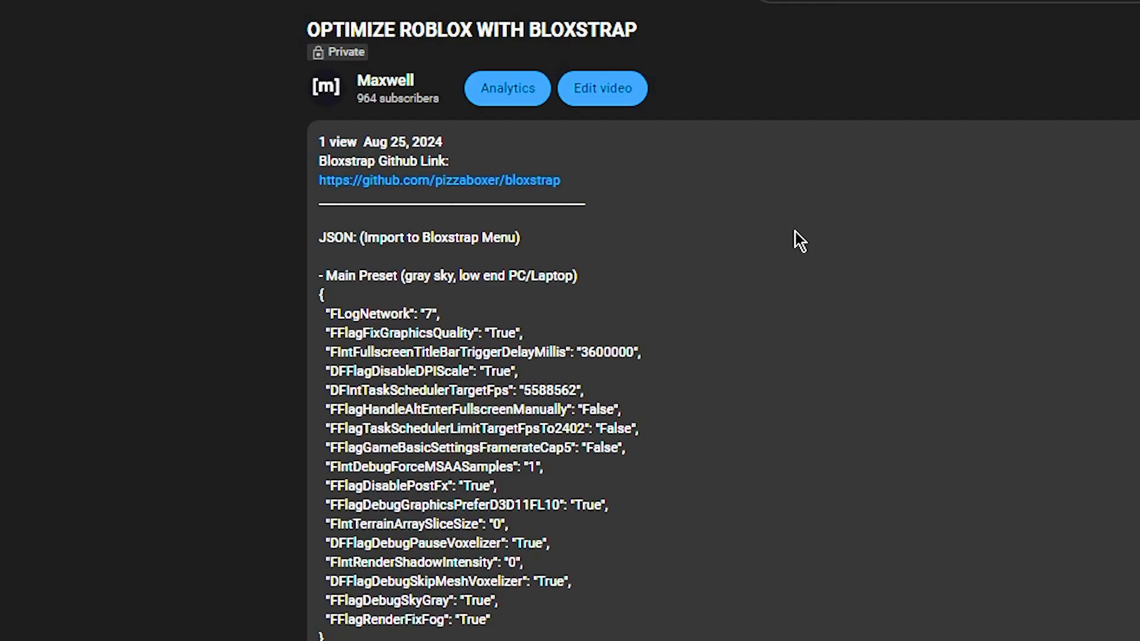
Download Bloxstrap-v2.7.0.exe from the latest GitHub release and launch the installer
left_click(440, 181)
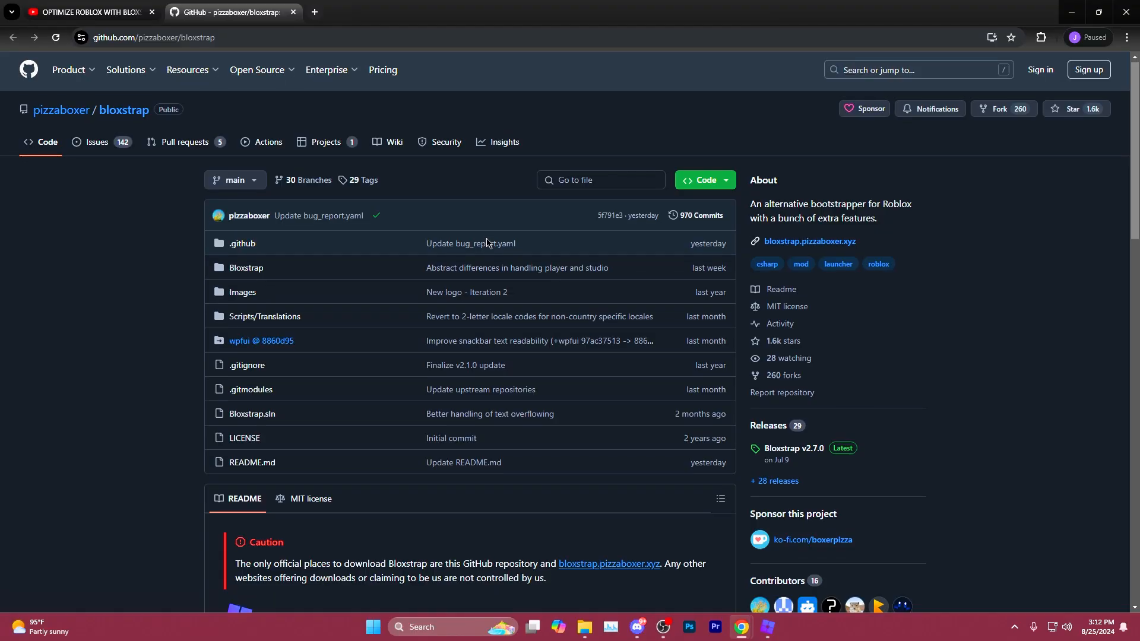
scroll("down", 3)
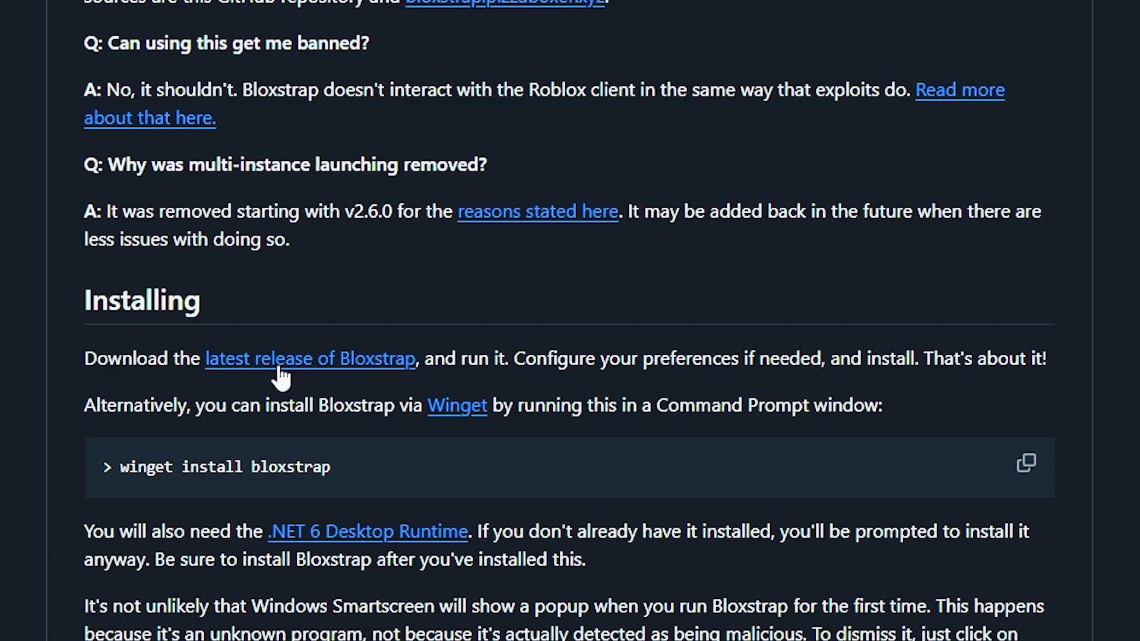
left_click(310, 358)
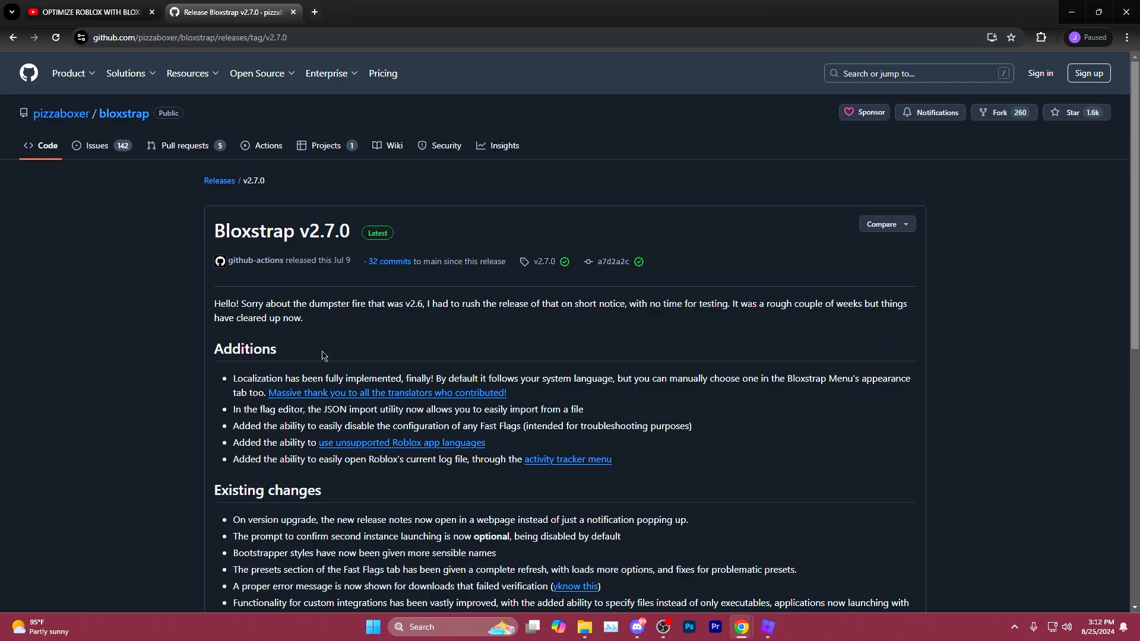
scroll("down", 3)
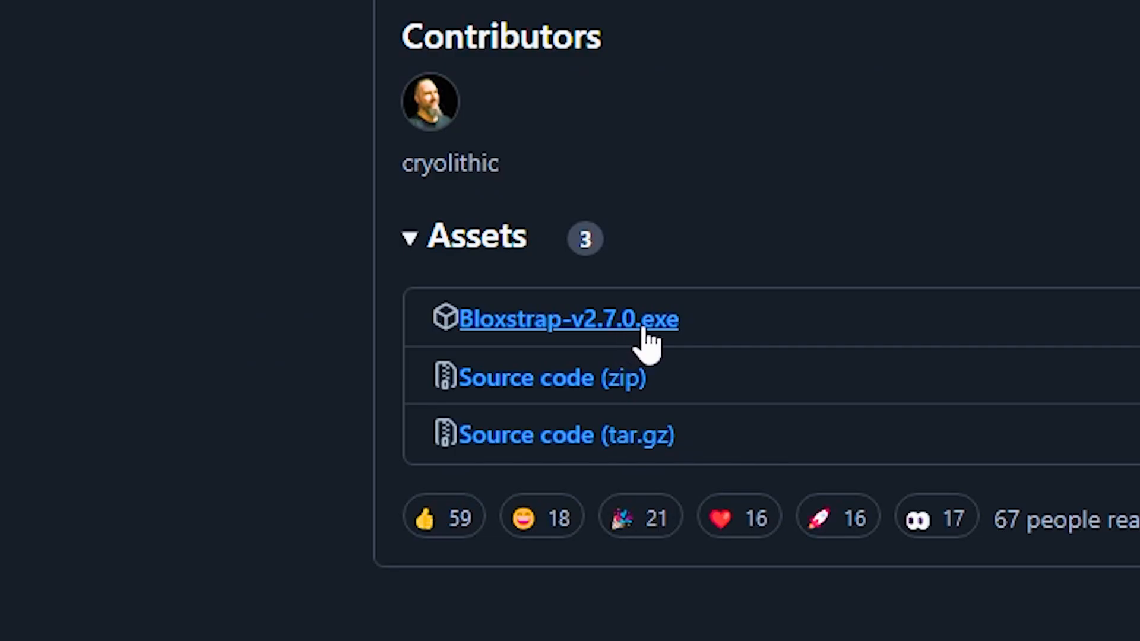
mouse_move(657, 346)
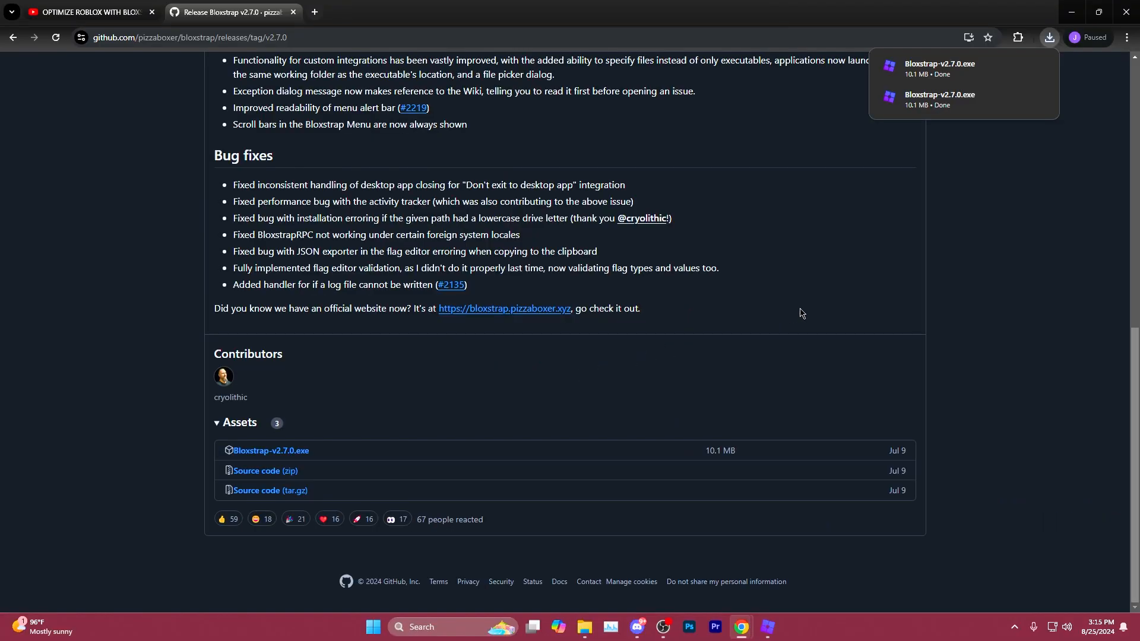
left_click(584, 627)
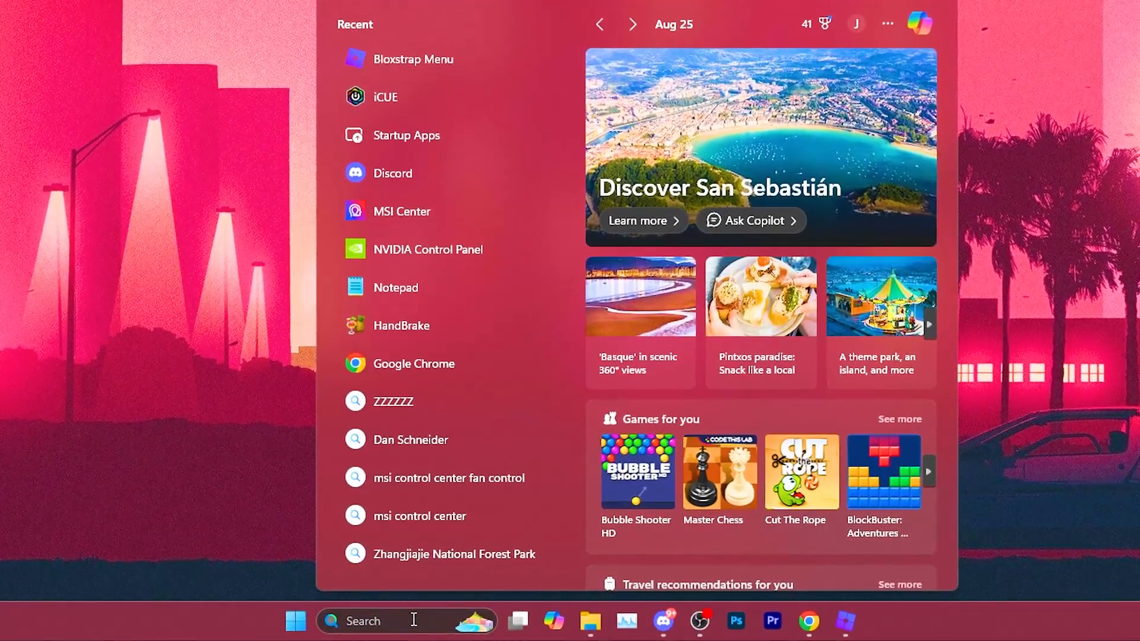
mouse_move(412, 58)
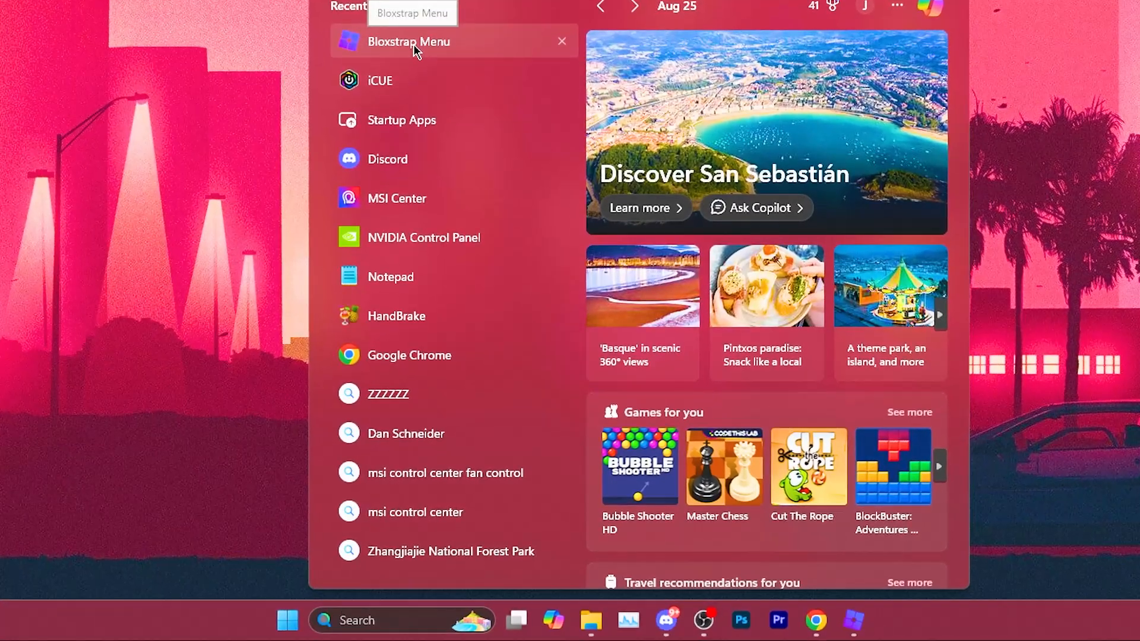
Launch Bloxstrap Menu from Start and go to the Fast Flags settings
left_click(409, 42)
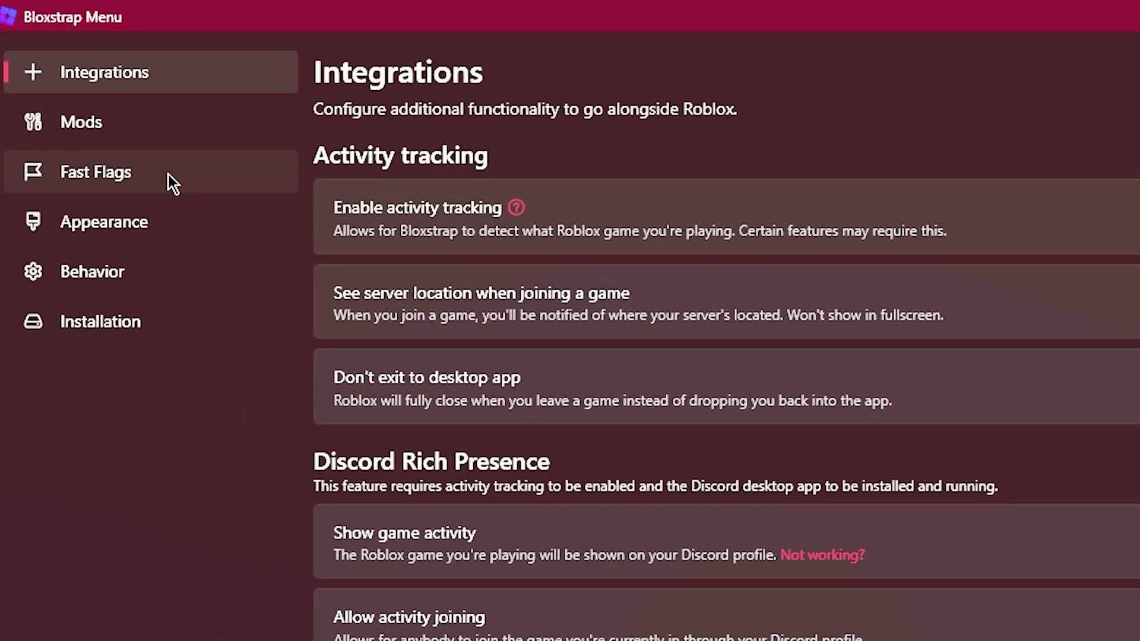
left_click(94, 171)
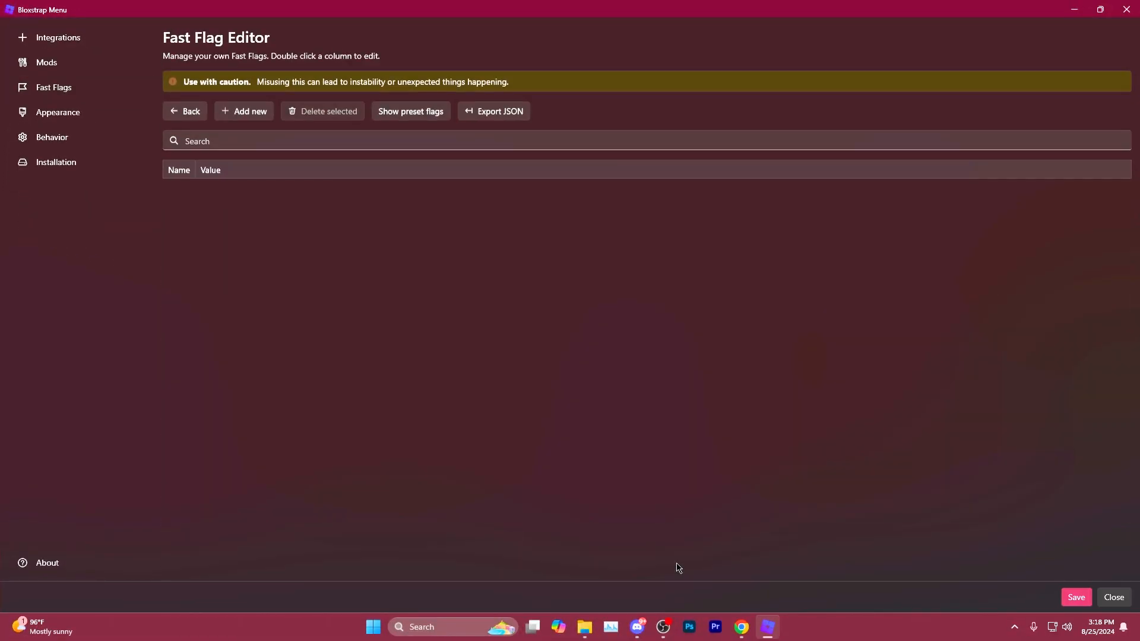
Import the main preset JSON from the video description and accept the large-configuration warning
left_click(243, 111)
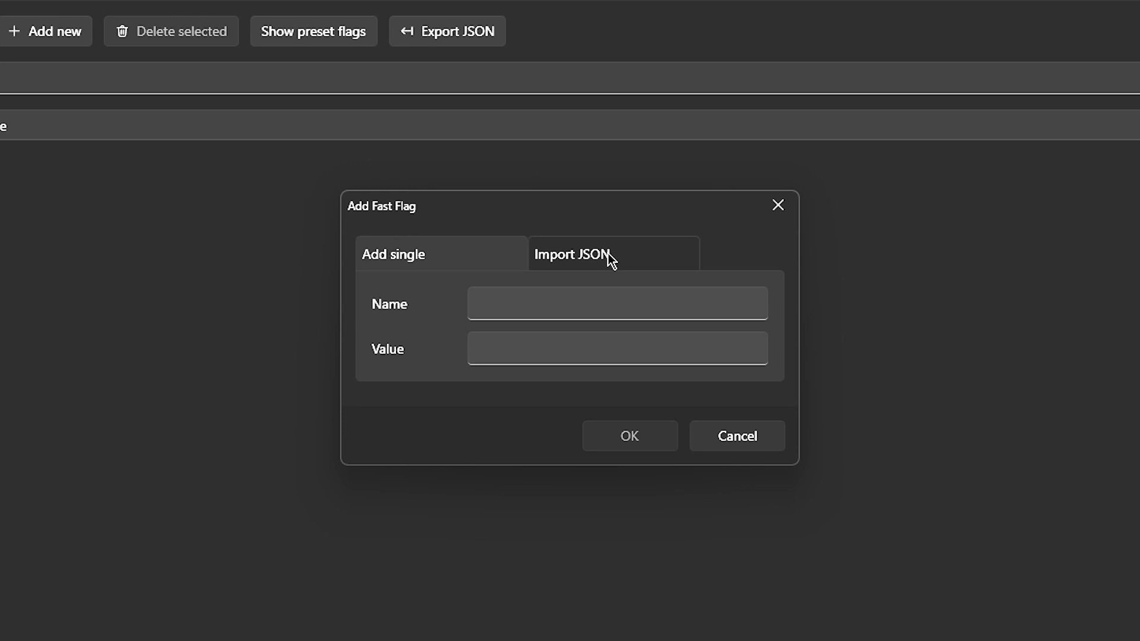
left_click(571, 254)
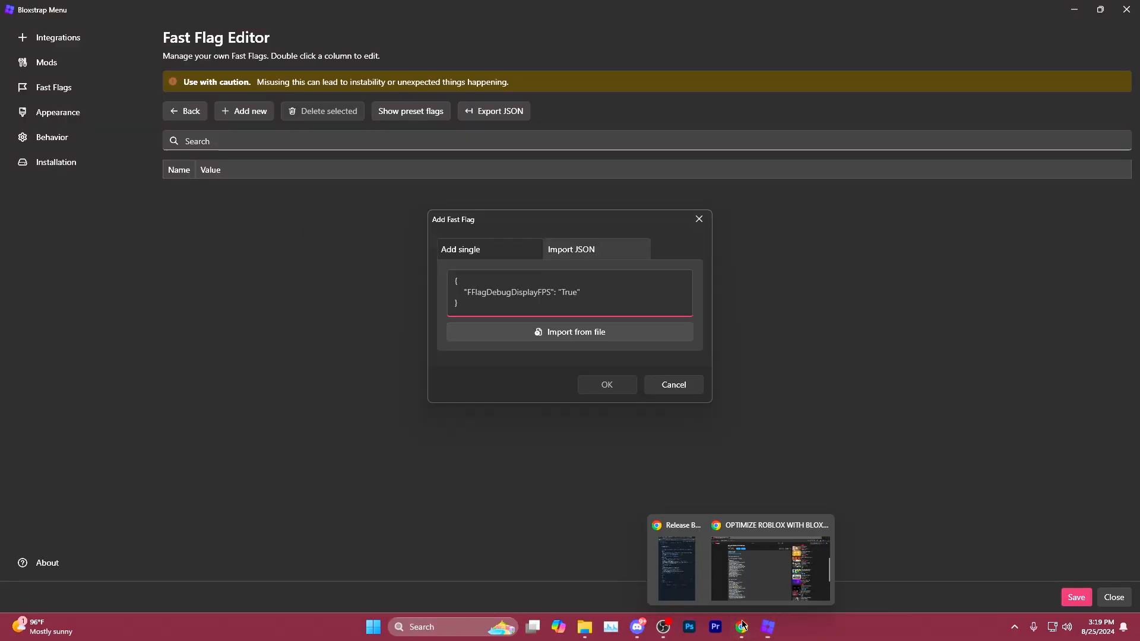
left_click(770, 567)
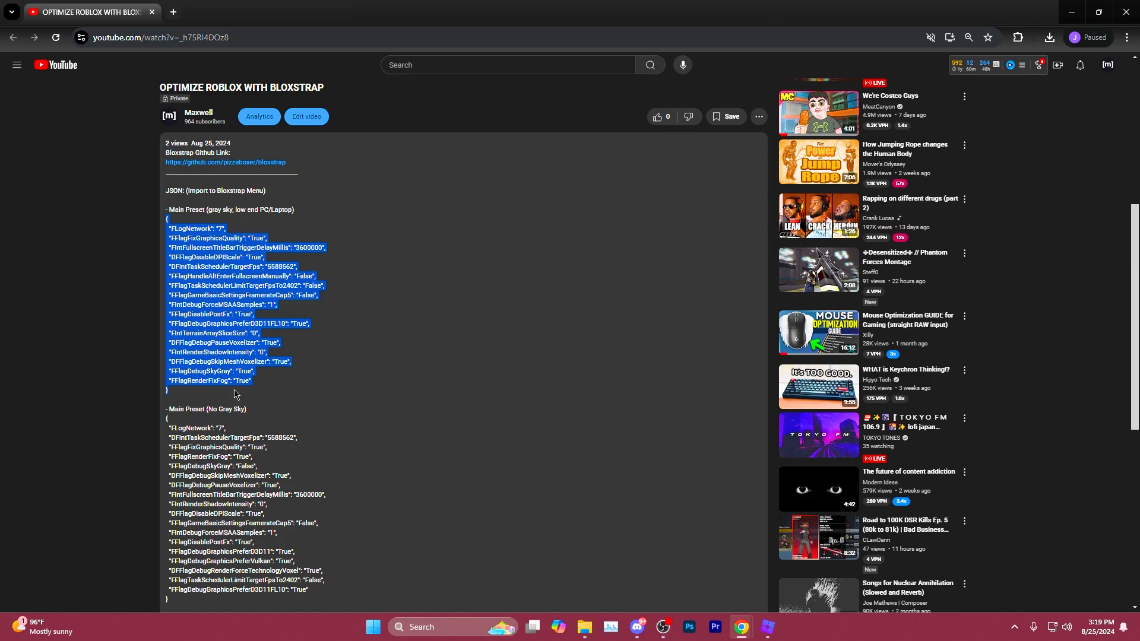
mouse_move(444, 322)
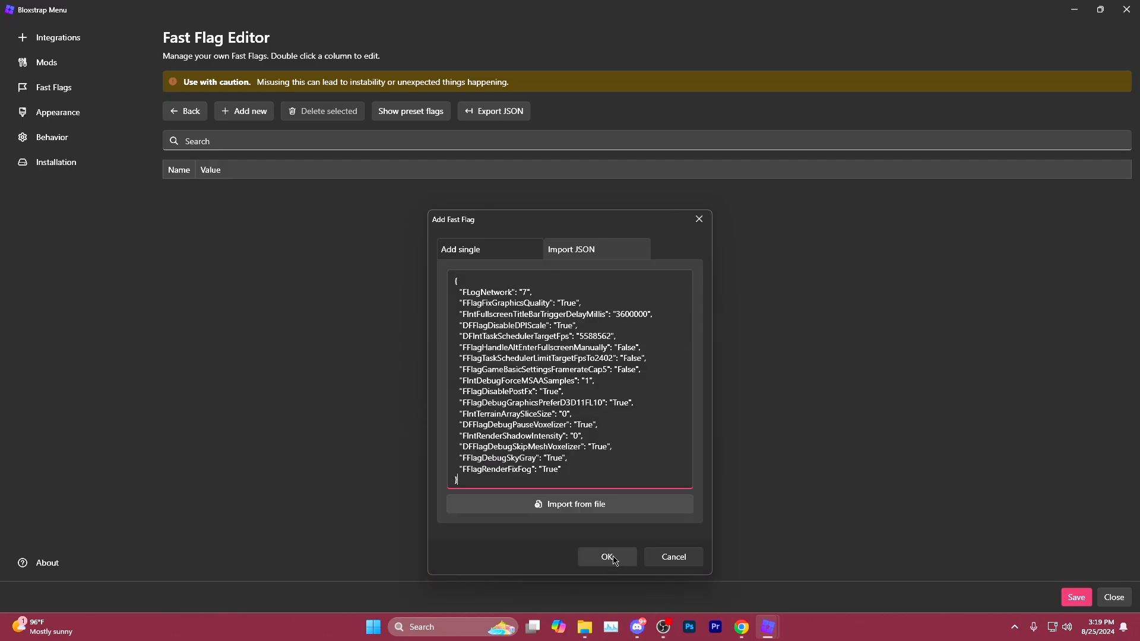
left_click(606, 557)
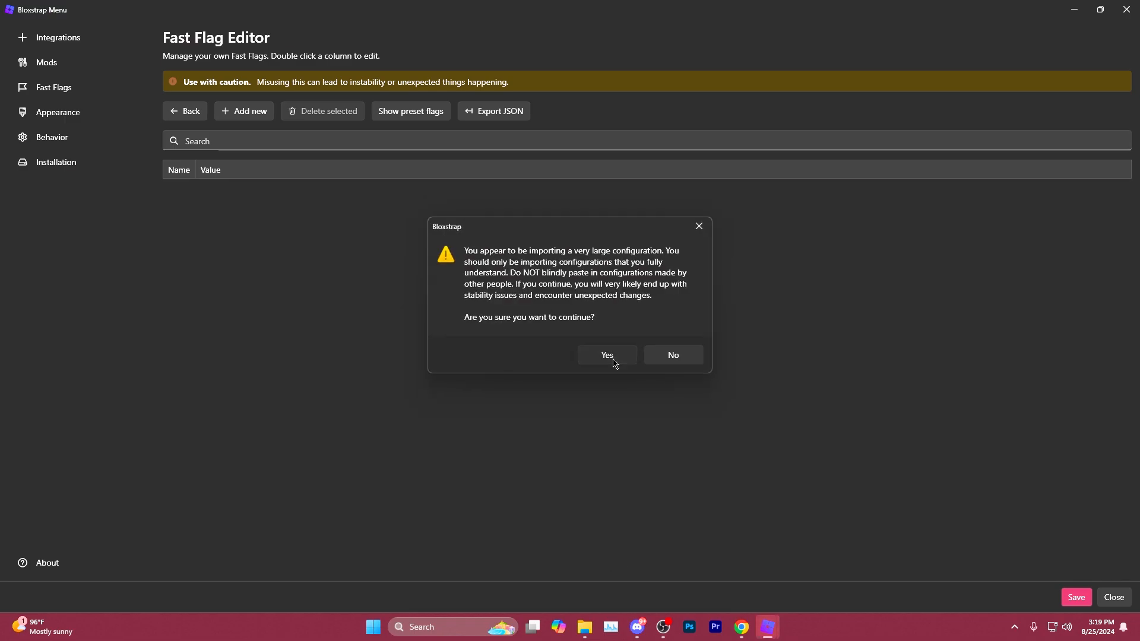
left_click(606, 356)
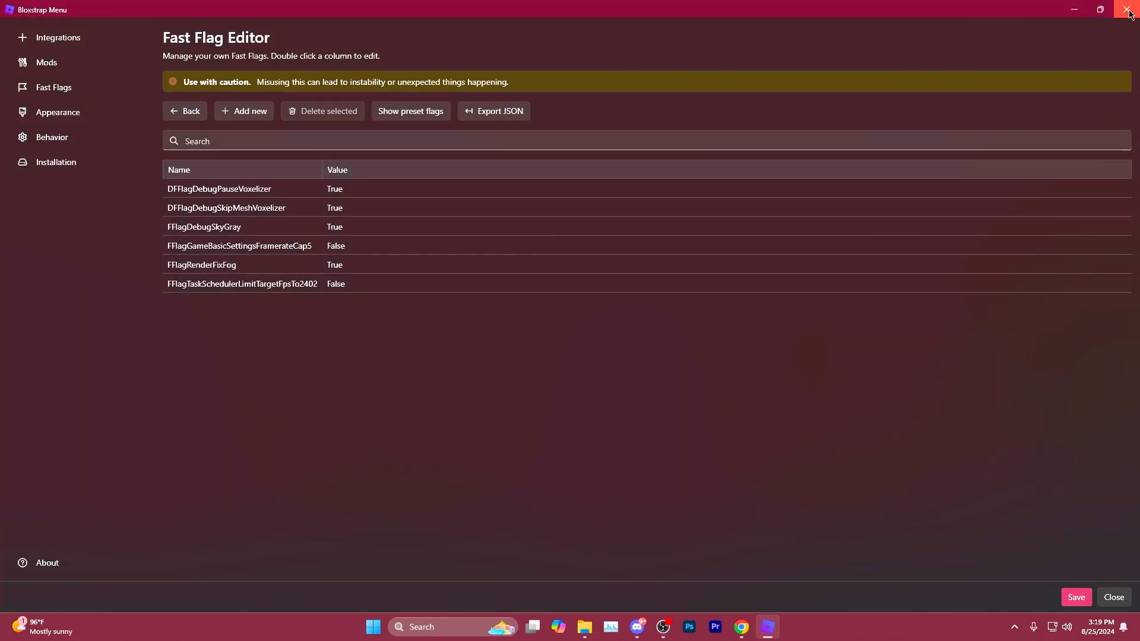
left_click(1130, 9)
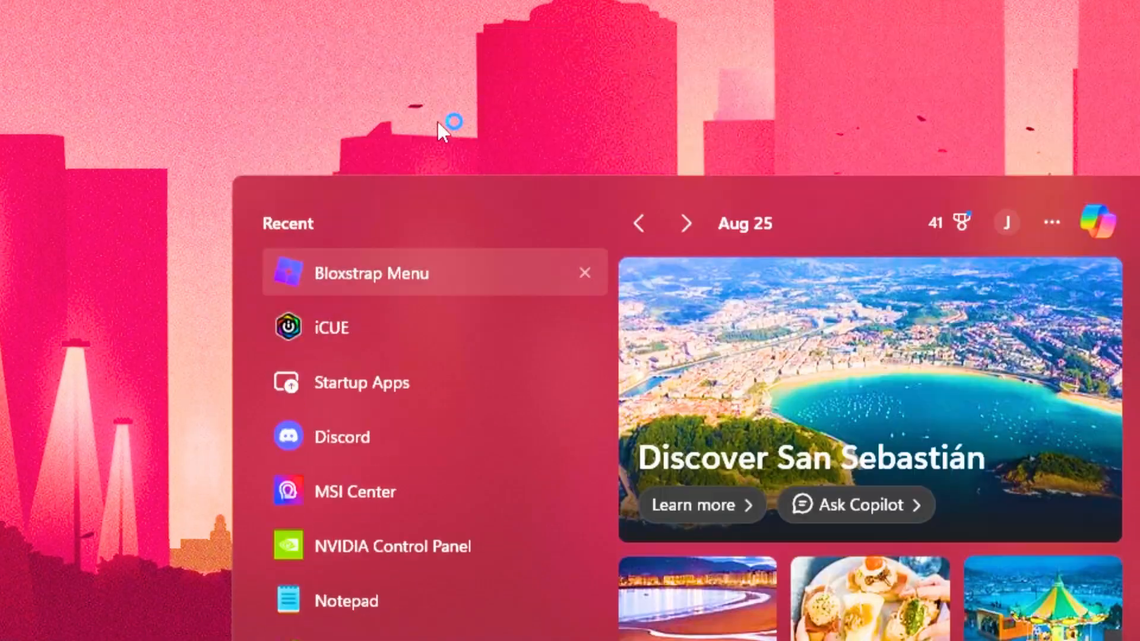
left_click(370, 272)
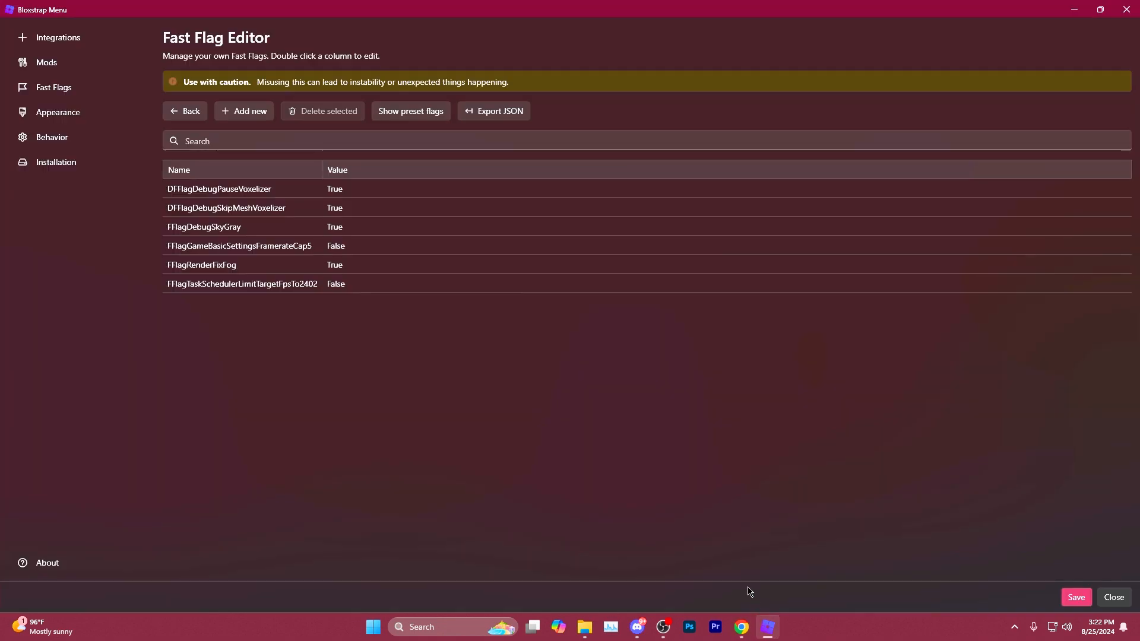
Import the no-gray-sky preset JSON and accept the large-configuration warning
left_click(243, 110)
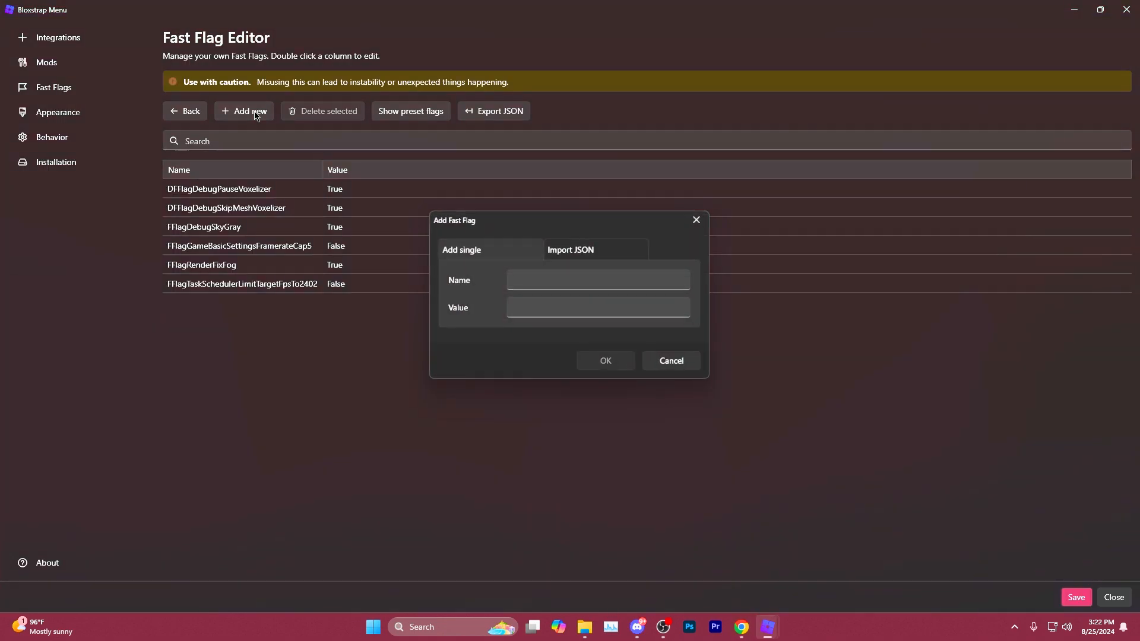
left_click(570, 249)
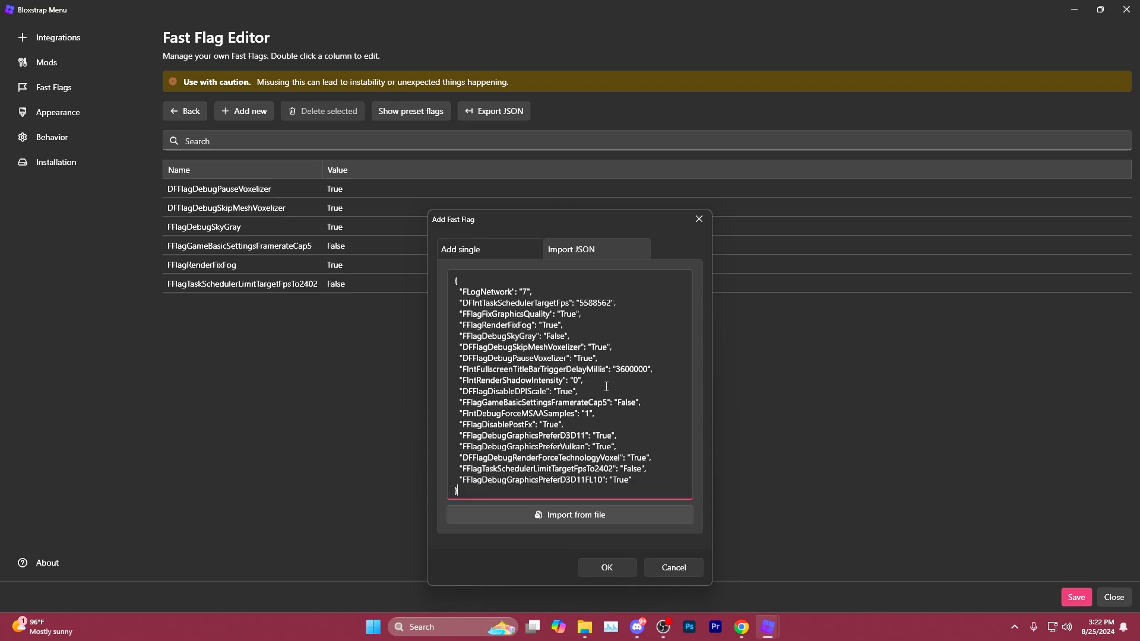
left_click(605, 568)
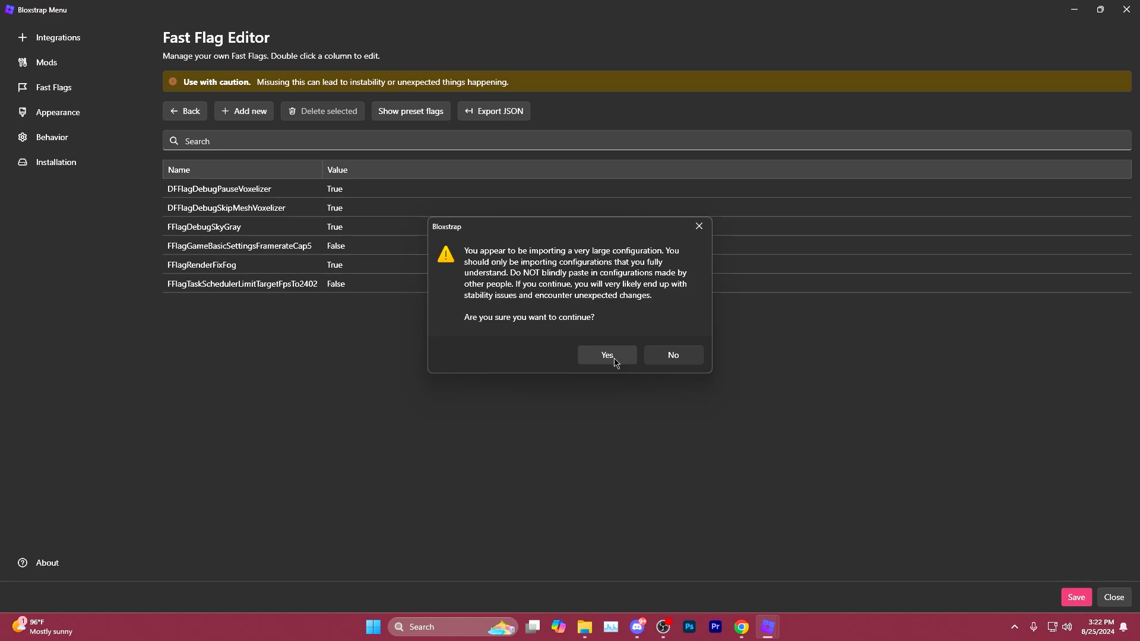
left_click(606, 356)
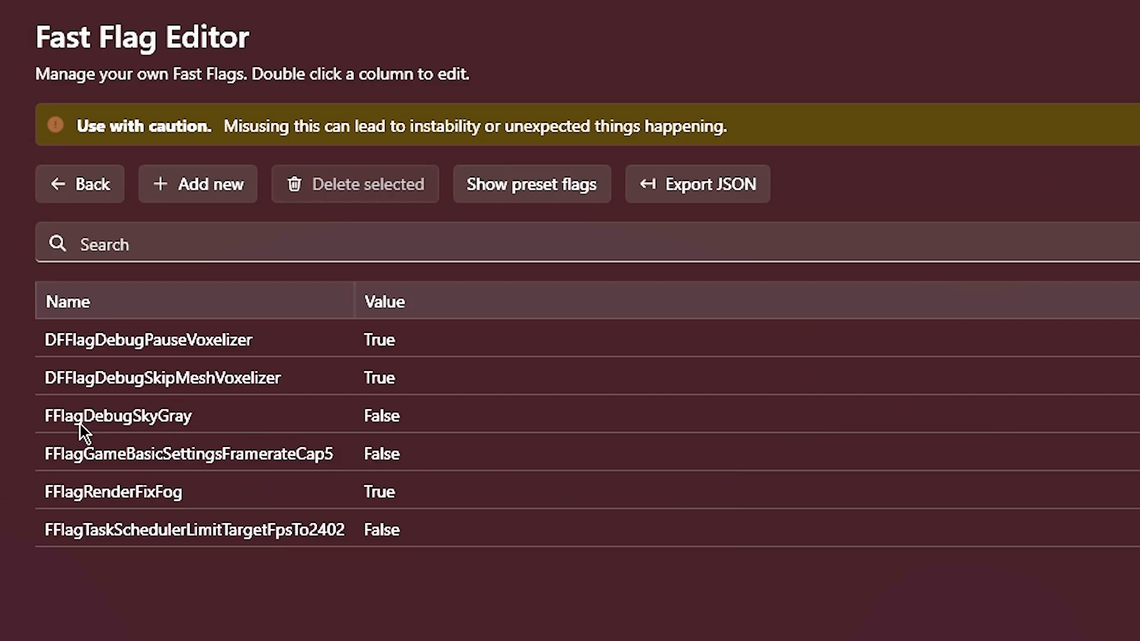
mouse_move(391, 428)
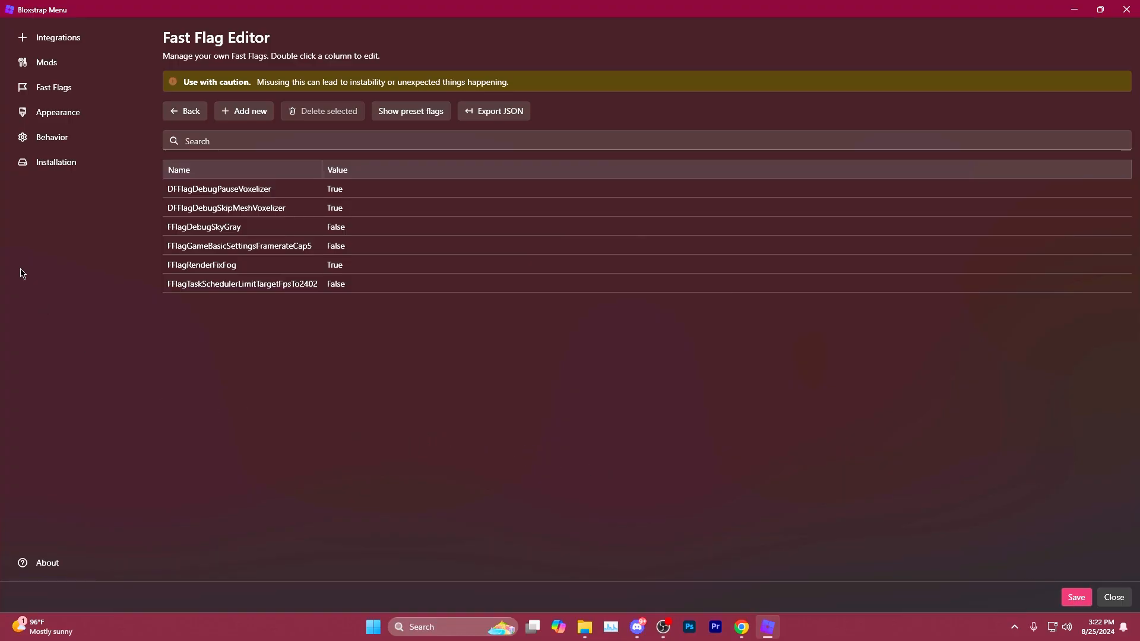
Re-enable terrain textures and set anti-aliasing quality (MSAA) to 4x in the presets
left_click(184, 111)
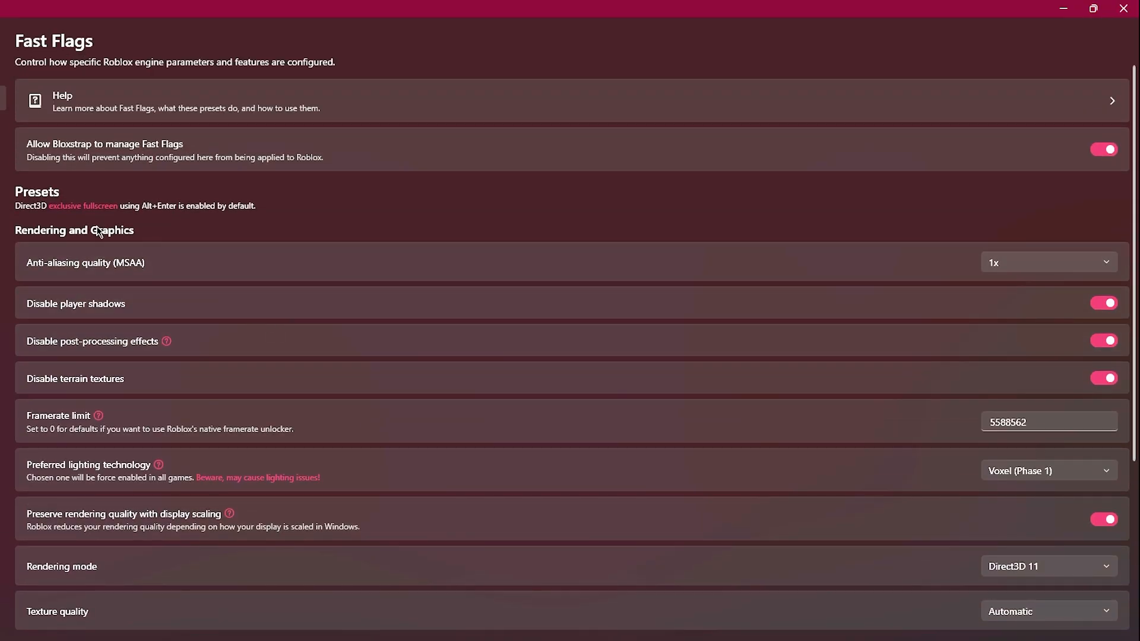
mouse_move(7, 246)
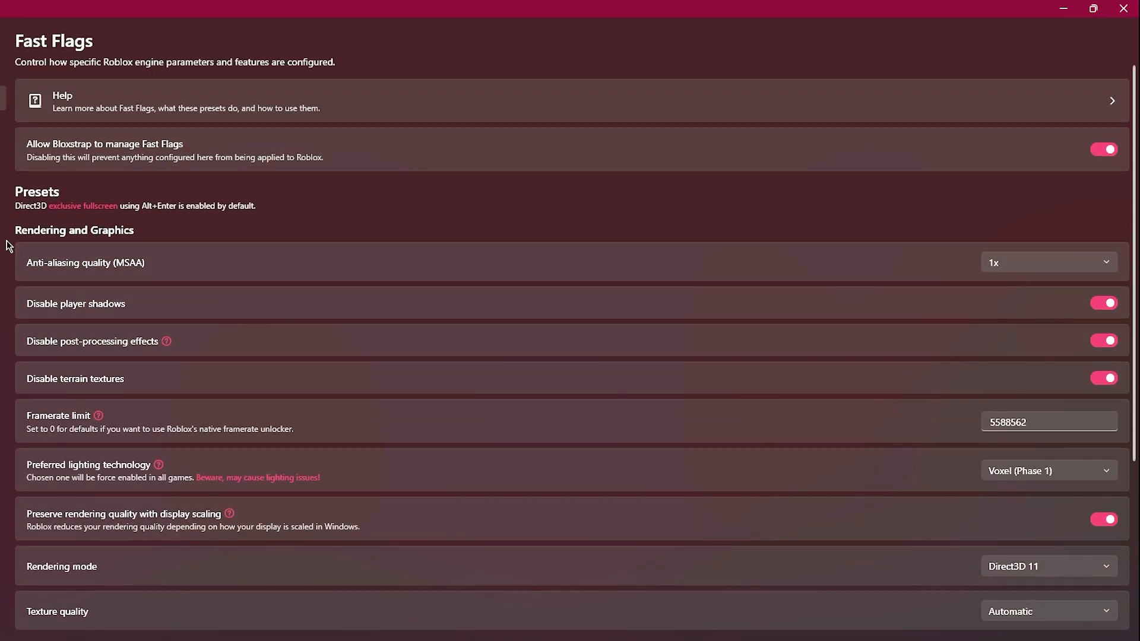
mouse_move(104, 393)
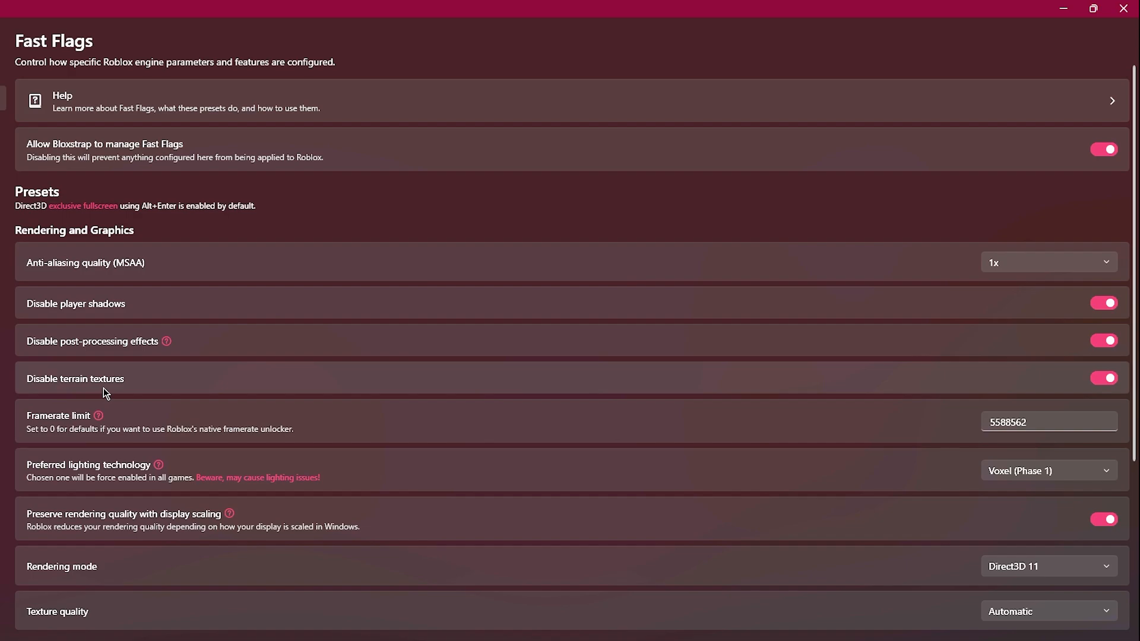
mouse_move(114, 274)
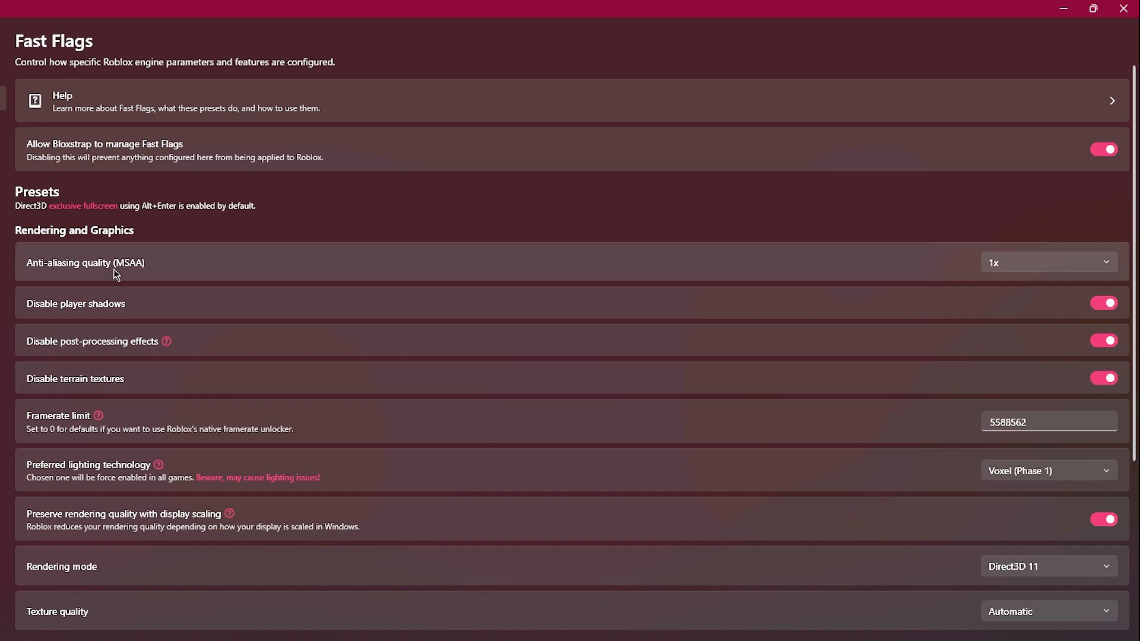
mouse_move(123, 311)
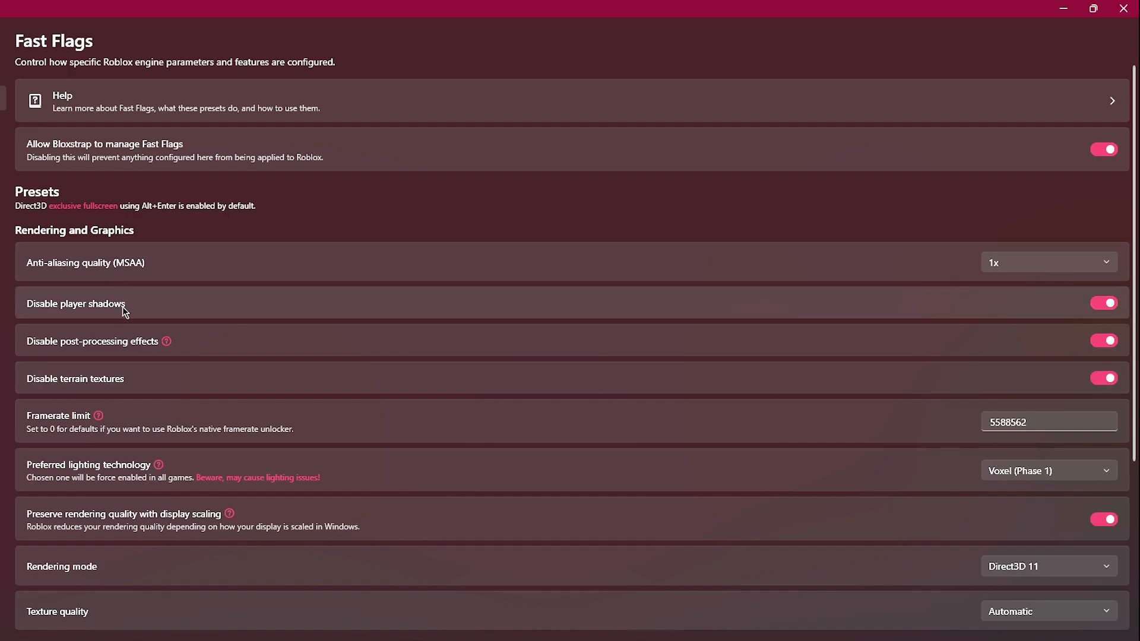
mouse_move(119, 349)
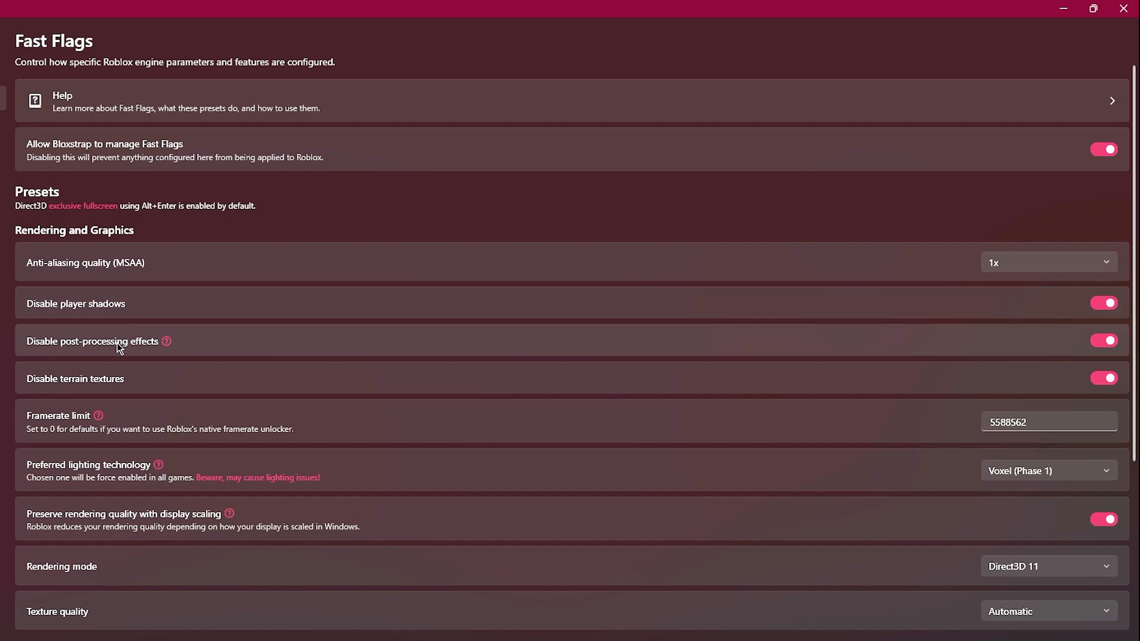
mouse_move(178, 388)
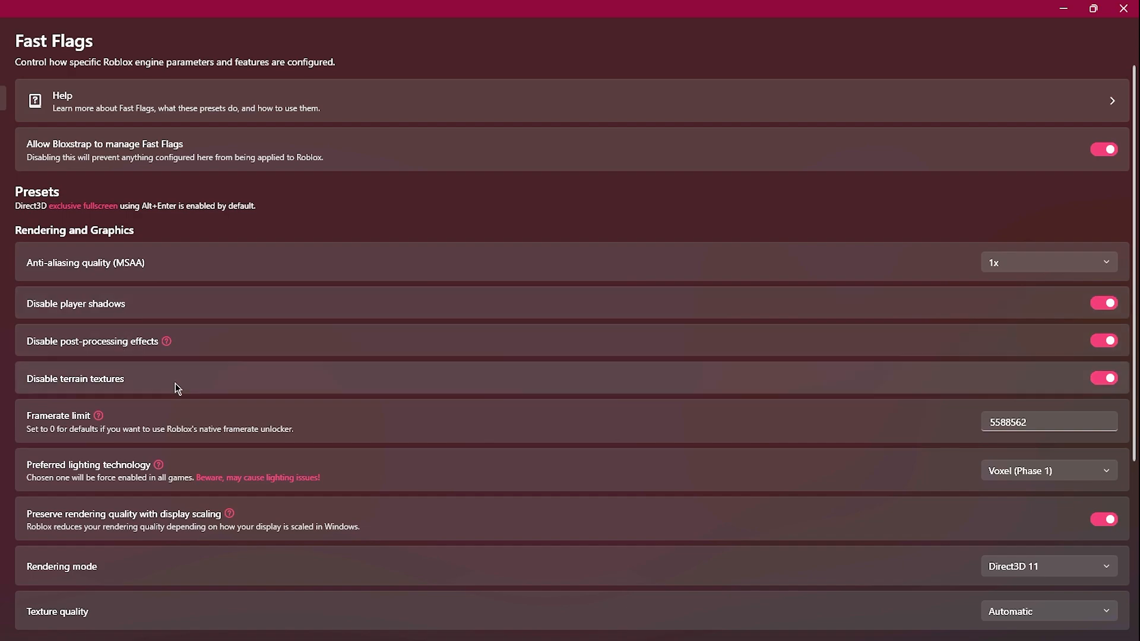
mouse_move(845, 397)
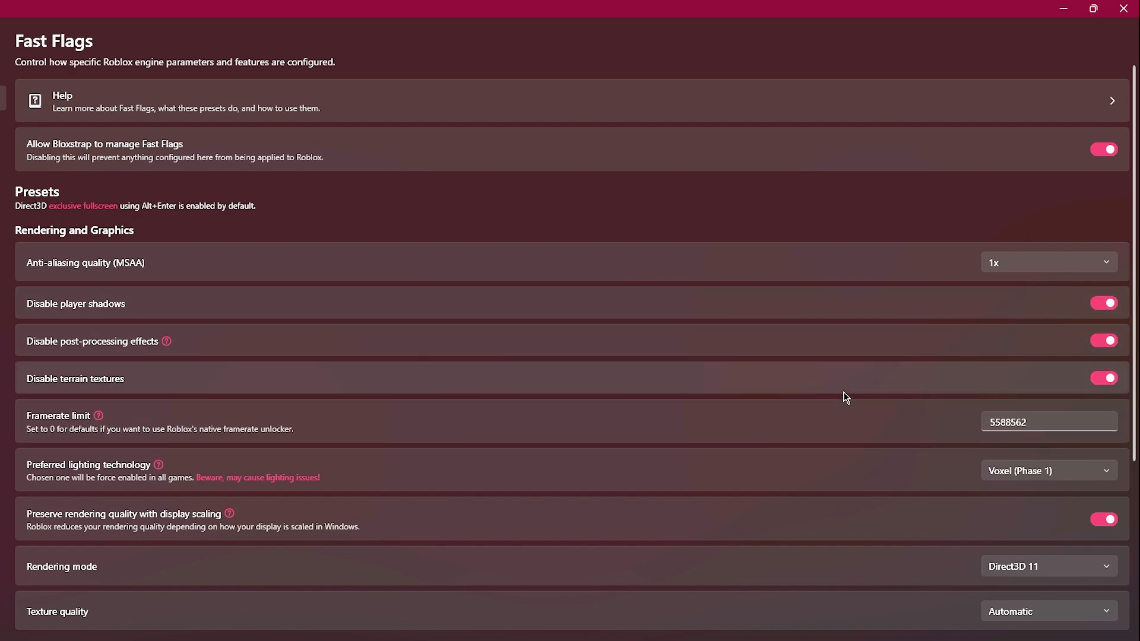
left_click(1104, 378)
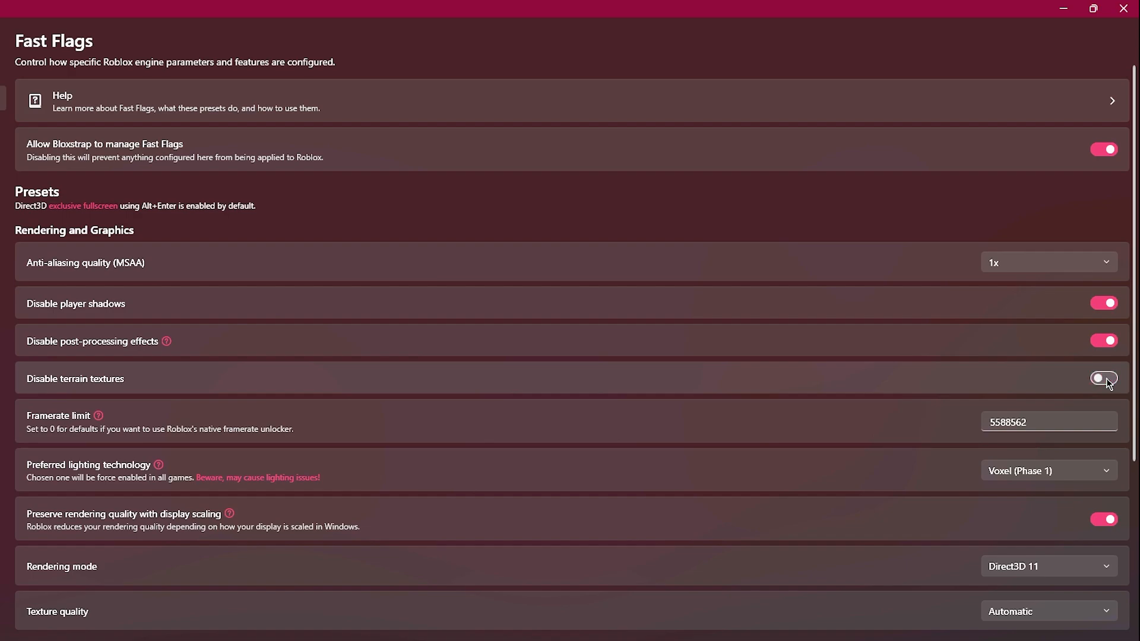
left_click(1049, 262)
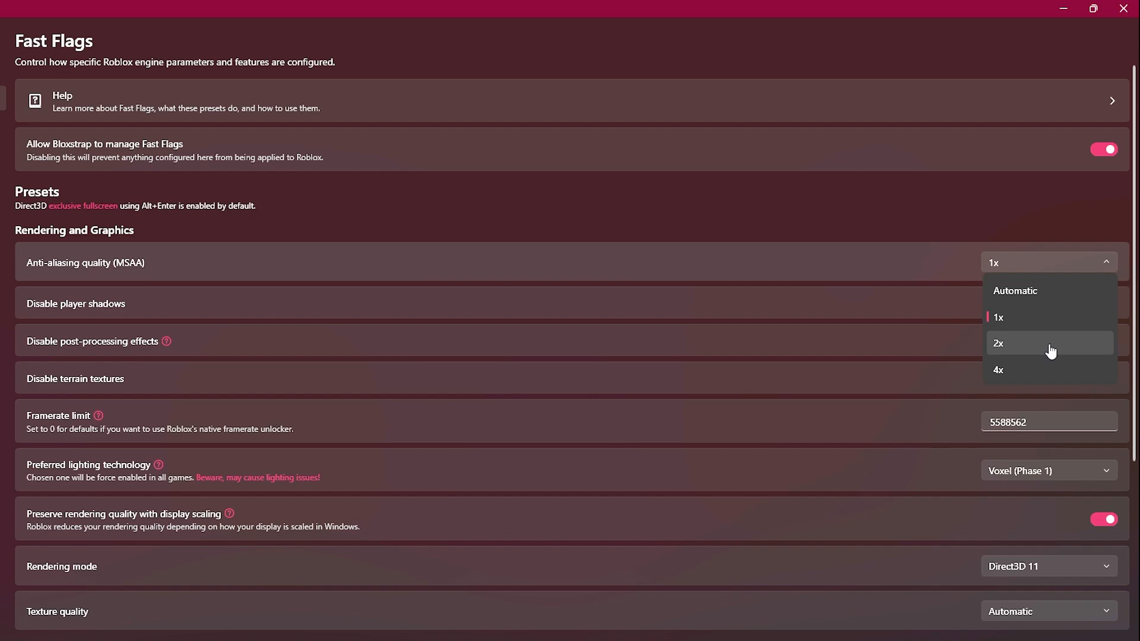
mouse_move(1032, 370)
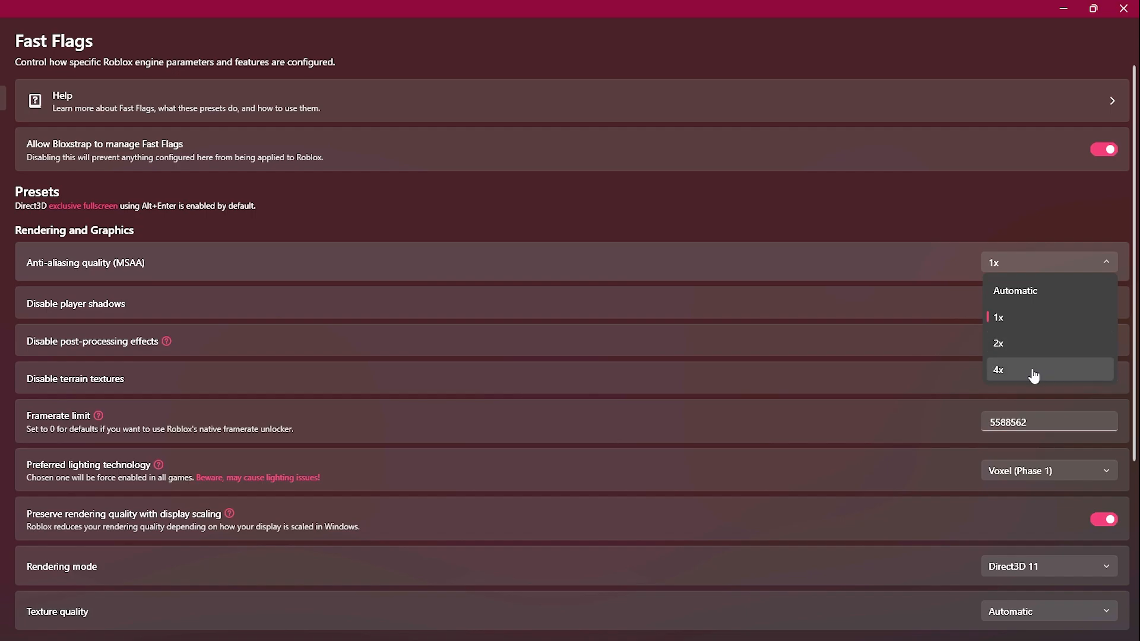
left_click(998, 370)
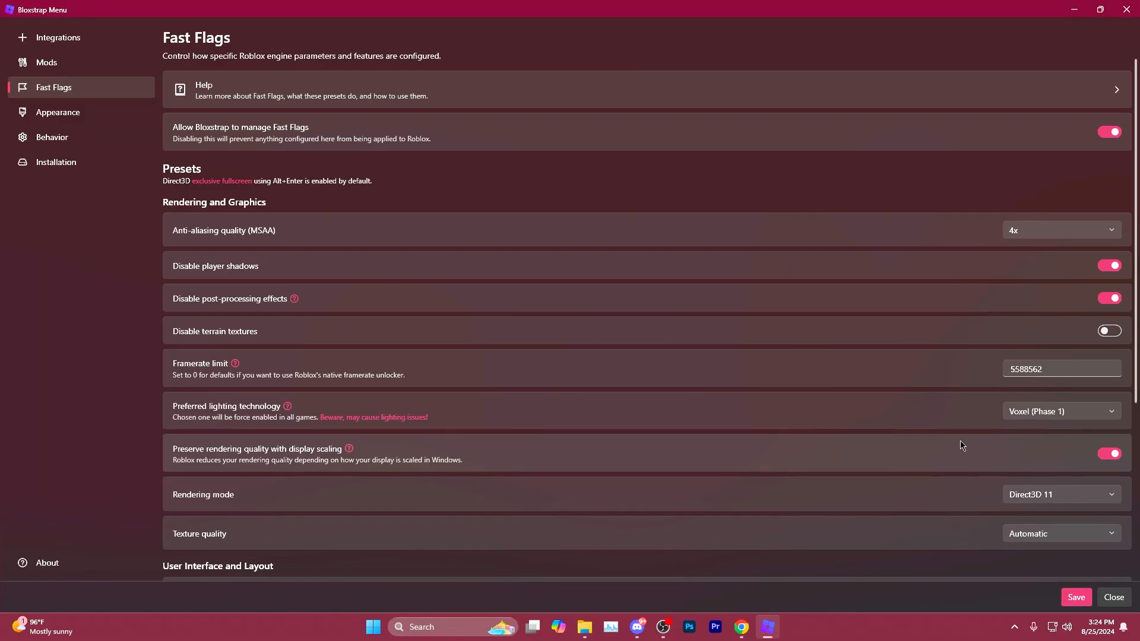
scroll("down", 3)
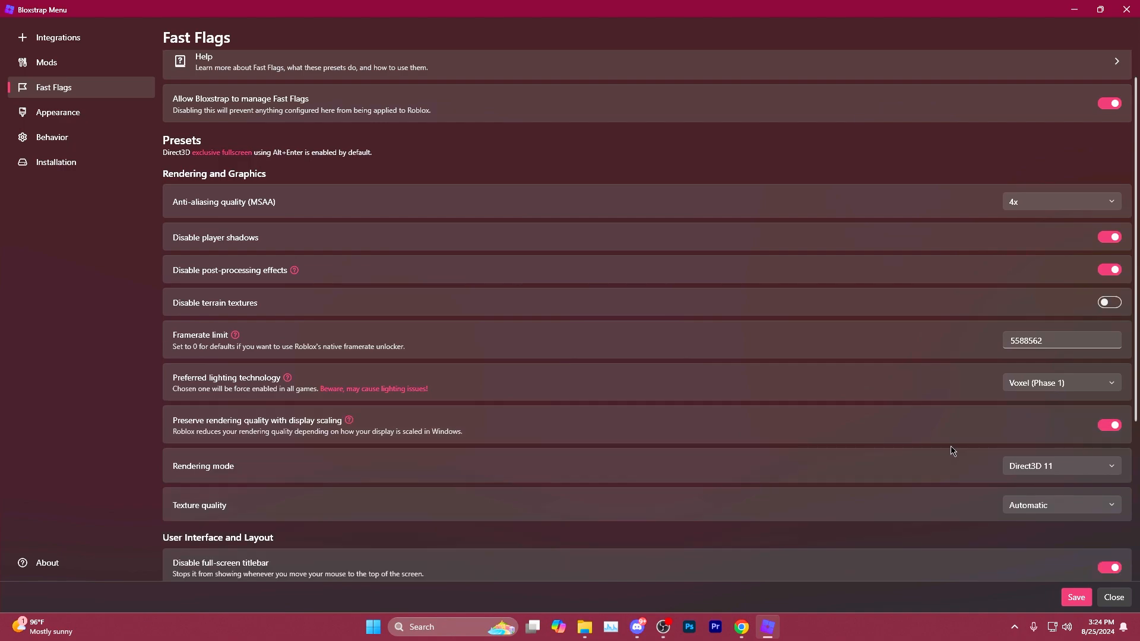
scroll("down", 3)
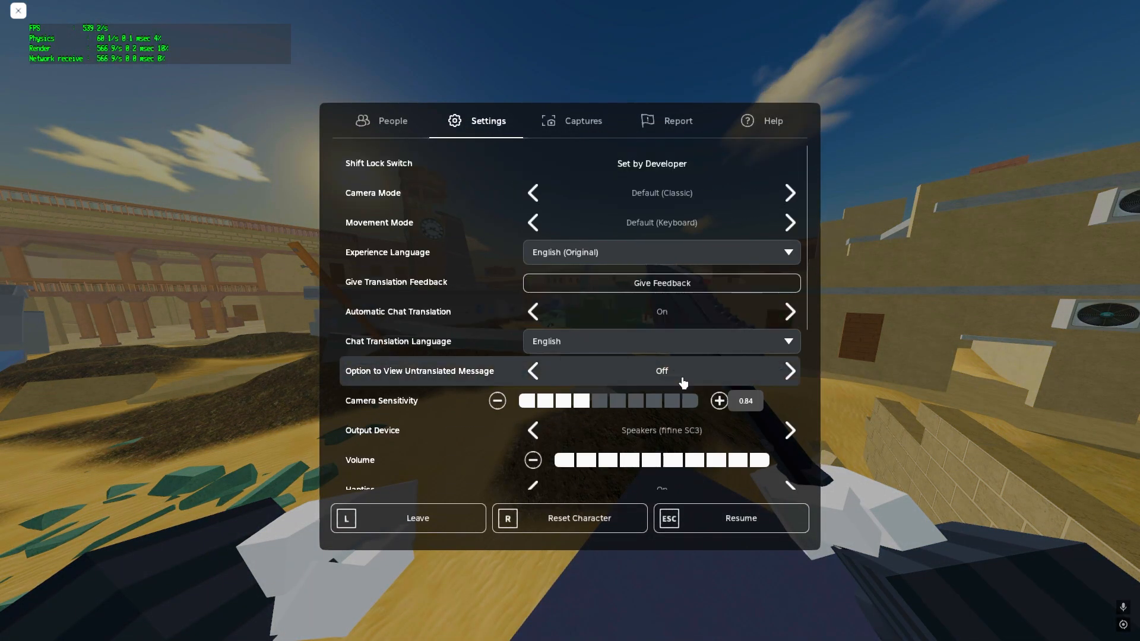
Raise Roblox's in-game Graphics Quality with the plus button
scroll("down", 3)
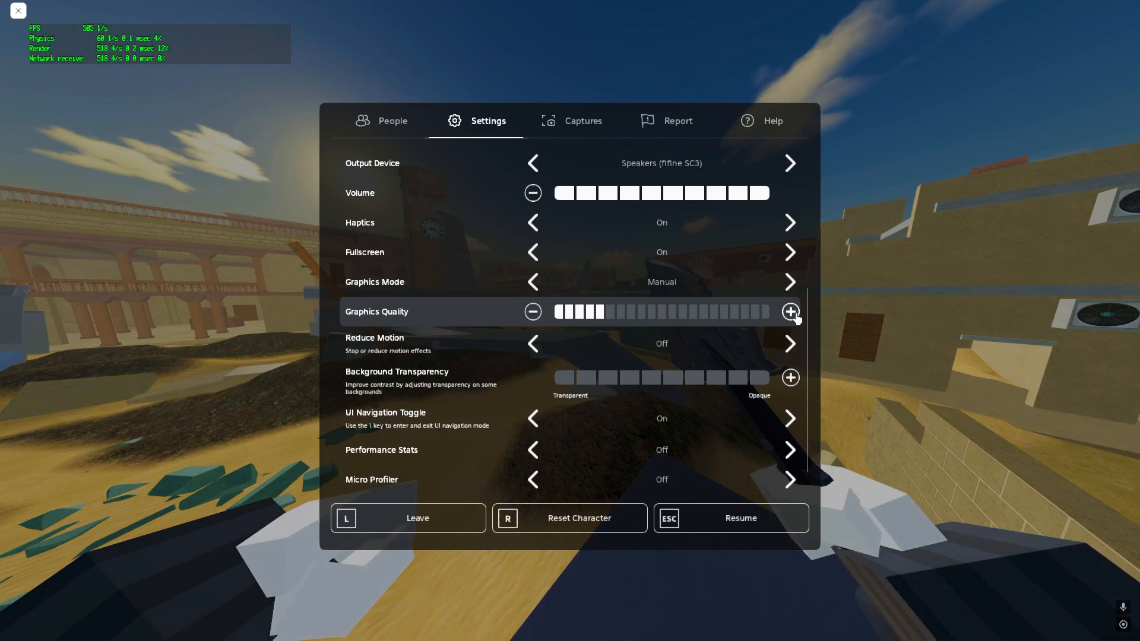
left_click(791, 311)
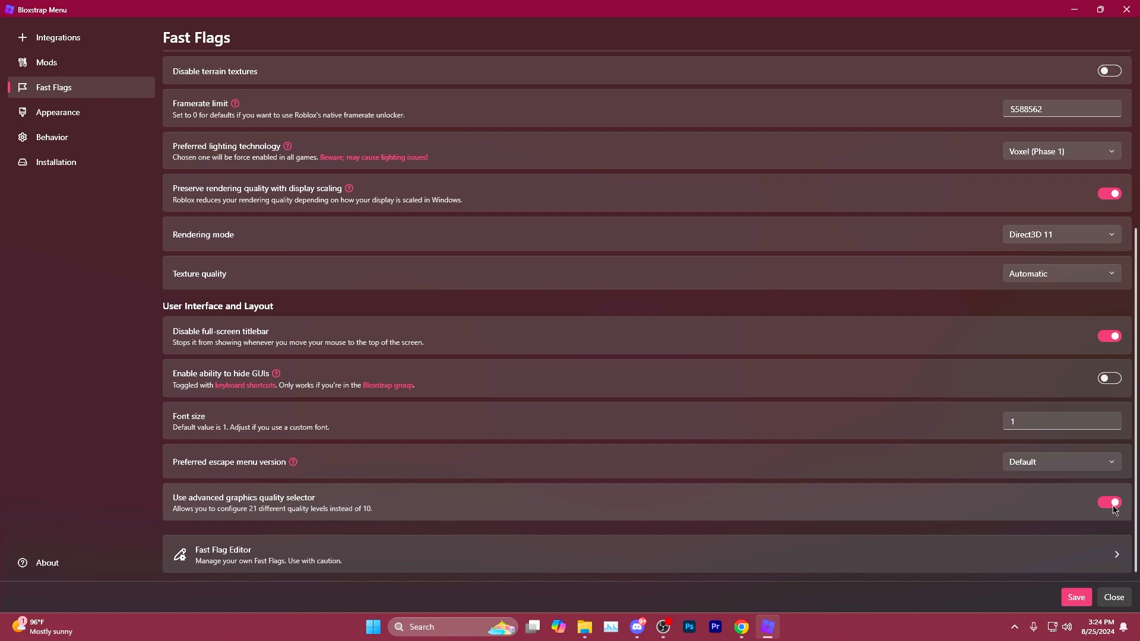
Turn on 'Use advanced graphics quality selector' for 21 quality levels
left_click(1112, 597)
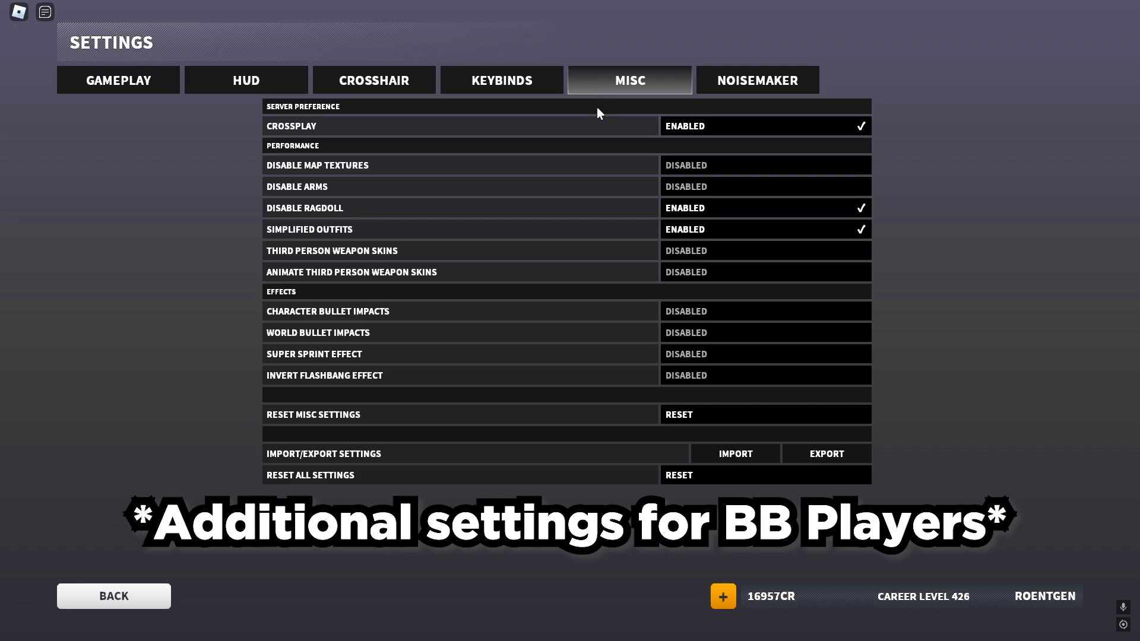
mouse_move(457, 213)
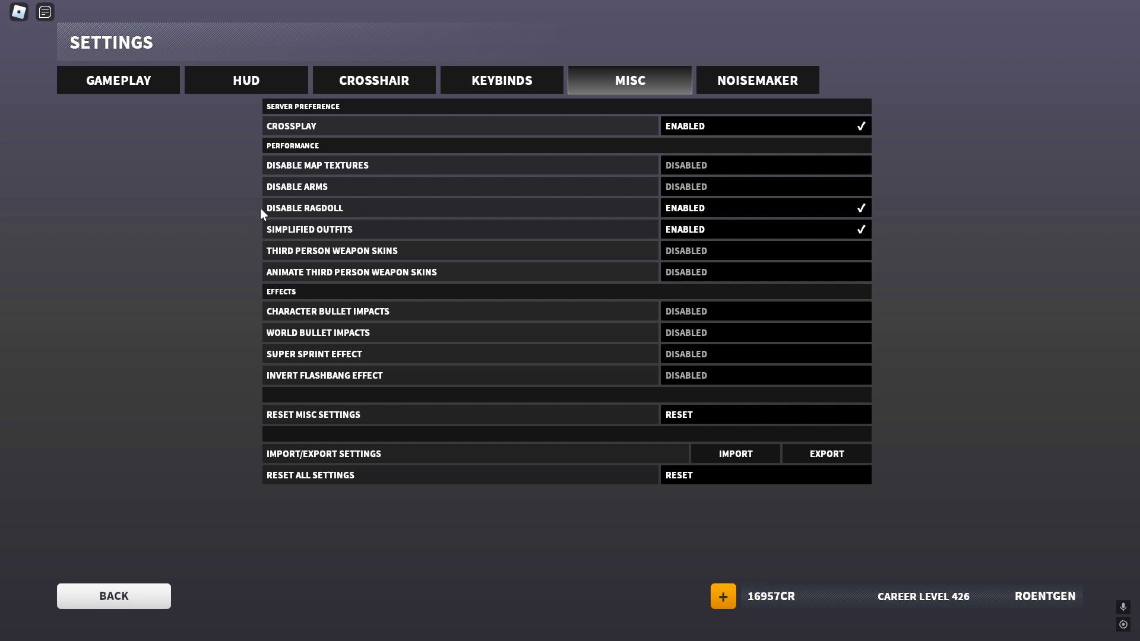
Leave the game's Misc settings screen and aim down sights in a live match
left_click(114, 596)
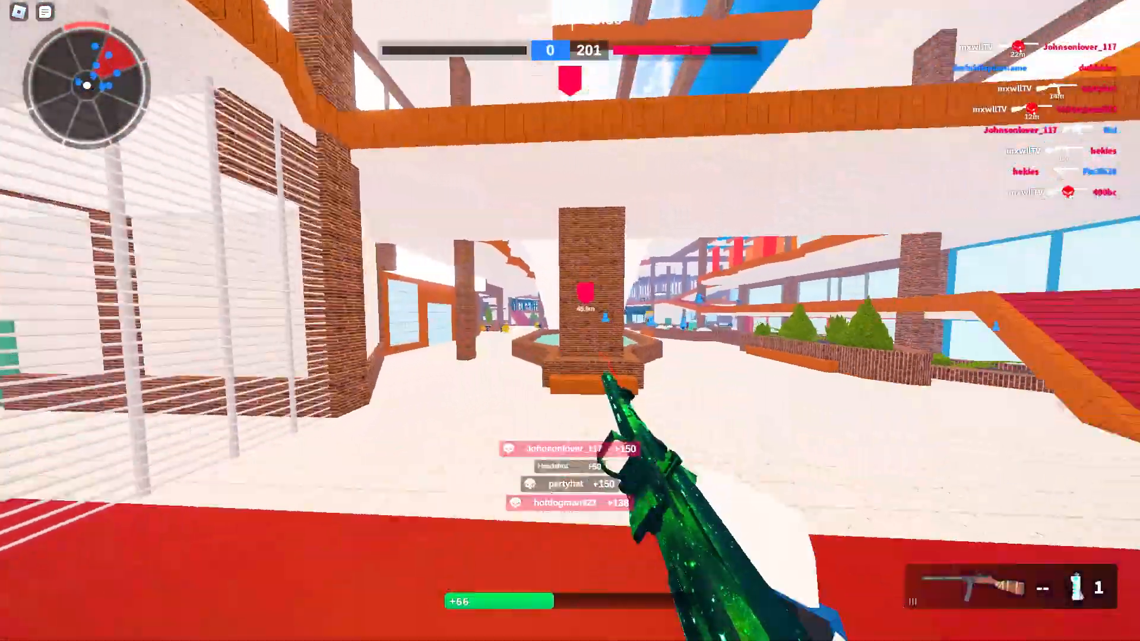
right_click(570, 314)
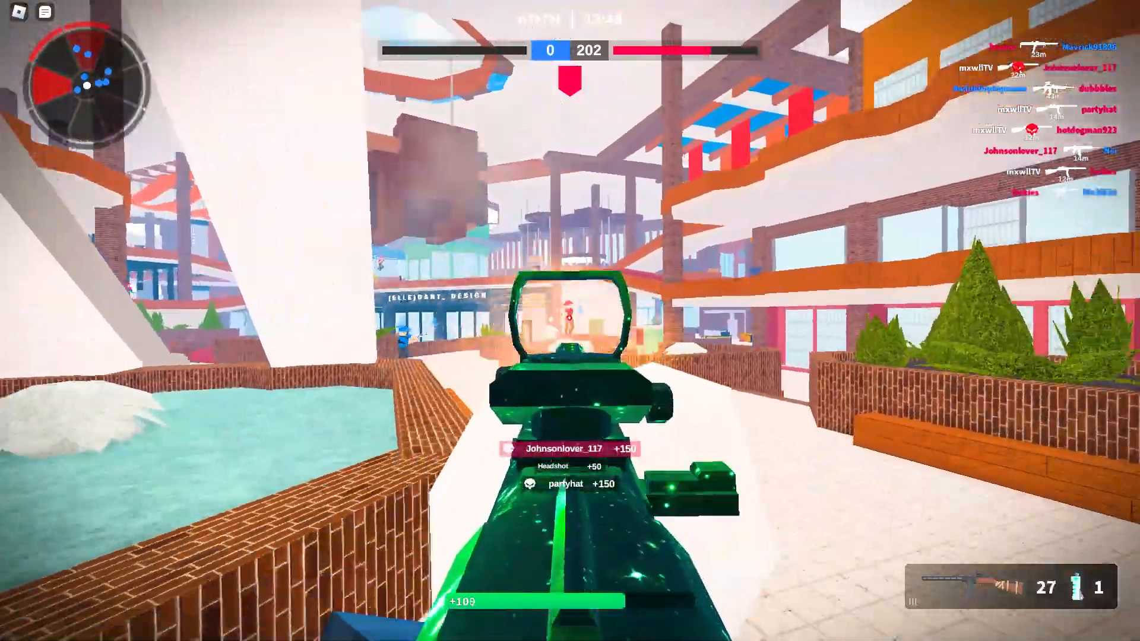